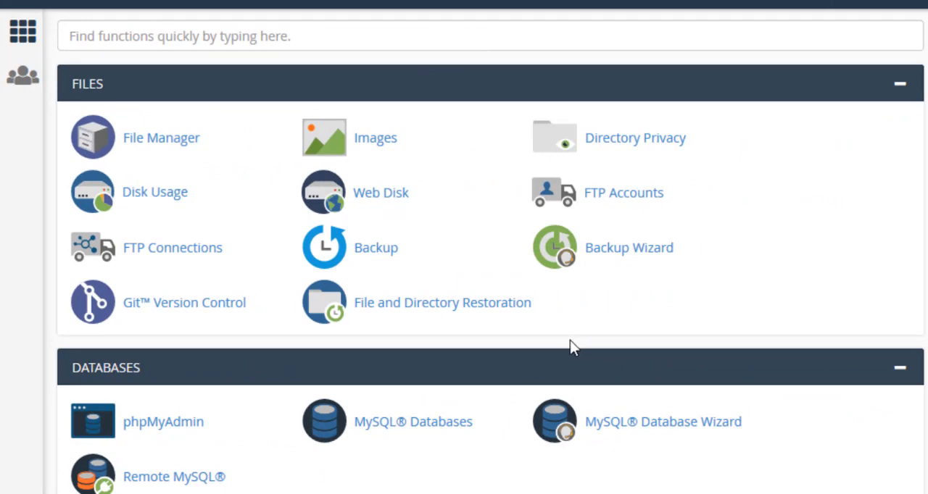
# Step: Open the Subdomains page from the Domains section of the cPanel home
pyautogui.scroll(-3)
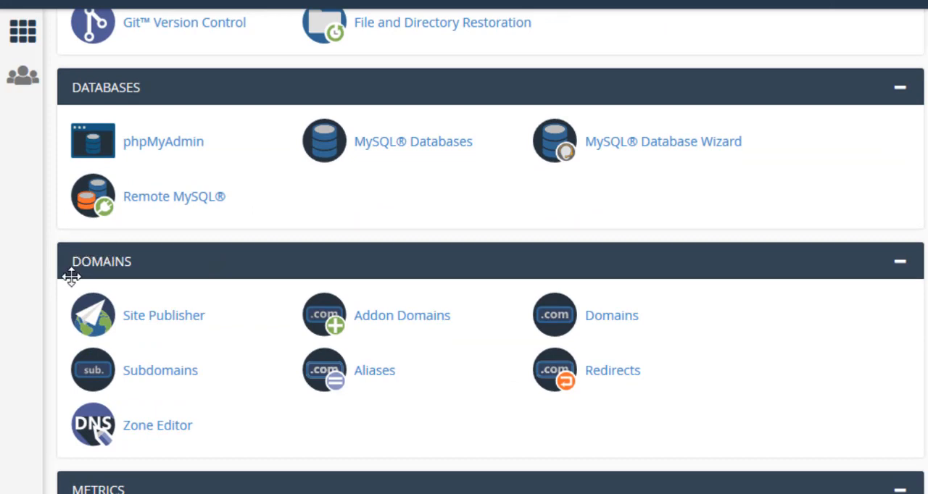
pyautogui.moveTo(159, 371)
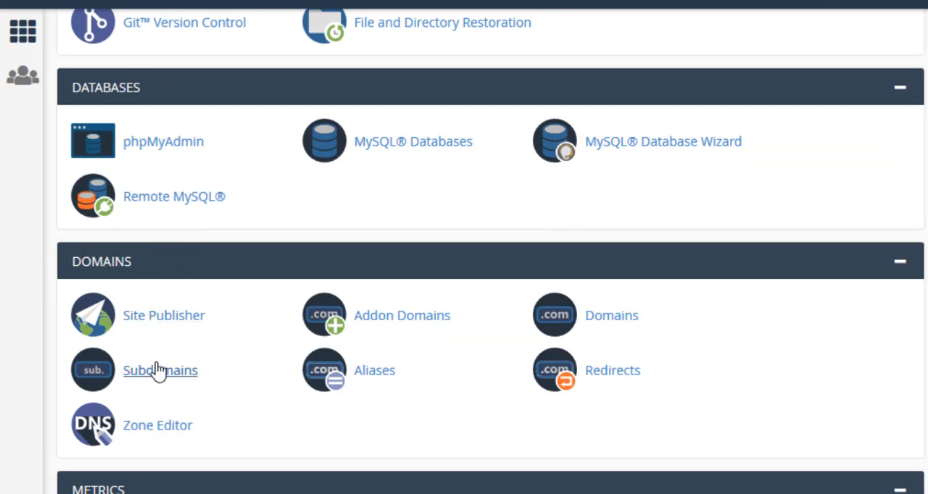
pyautogui.click(160, 371)
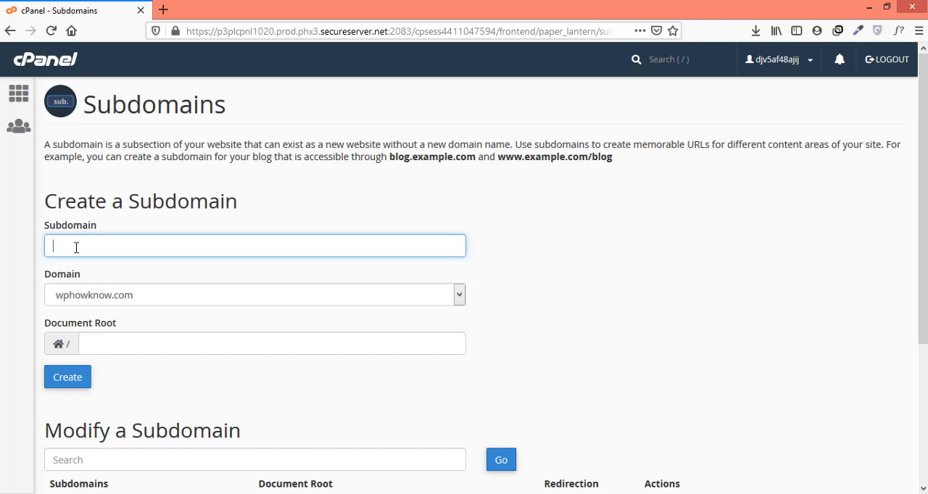
# Step: Fill the form with subdomain 'help' on wphowknow.com, document root public_html/help.wphowknow.com
pyautogui.write('help')
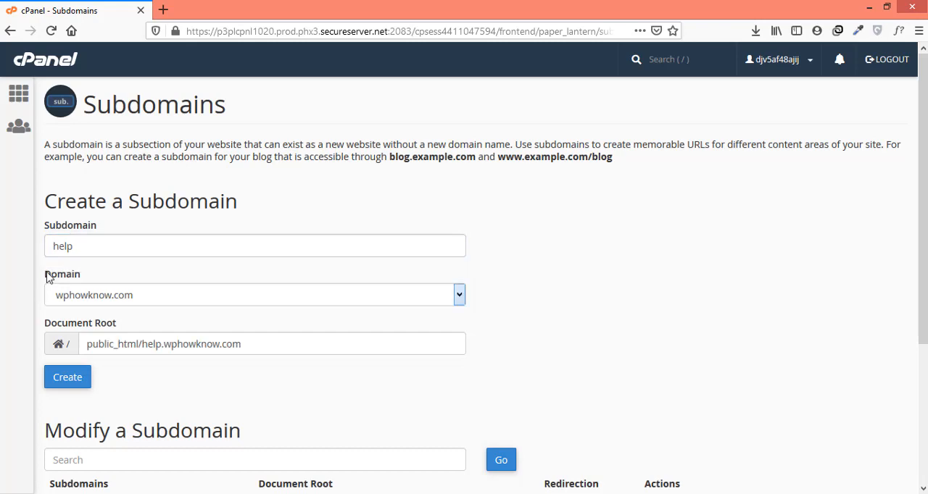
pyautogui.doubleClick(61, 274)
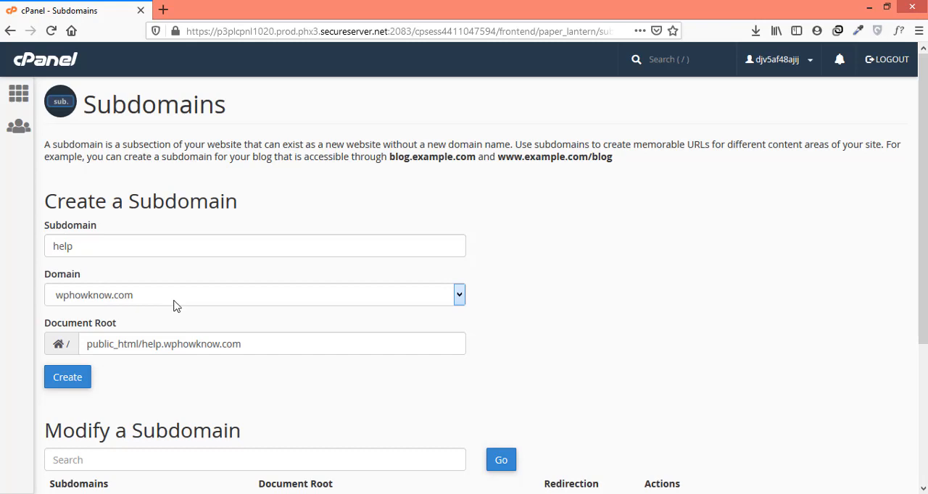
pyautogui.click(456, 294)
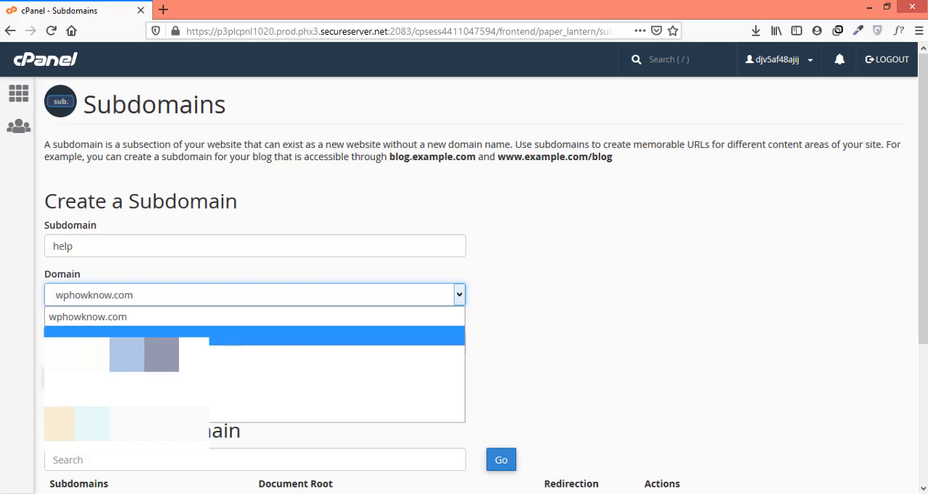
pyautogui.moveTo(125, 316)
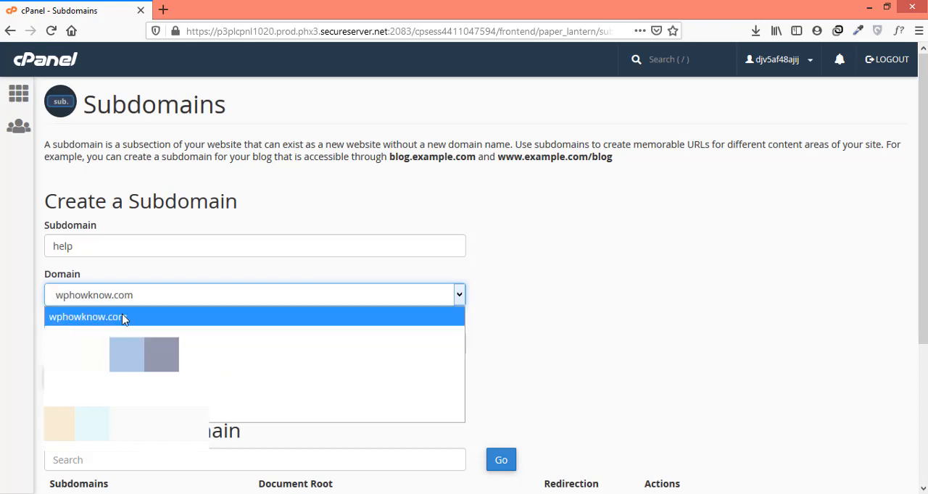
pyautogui.moveTo(139, 322)
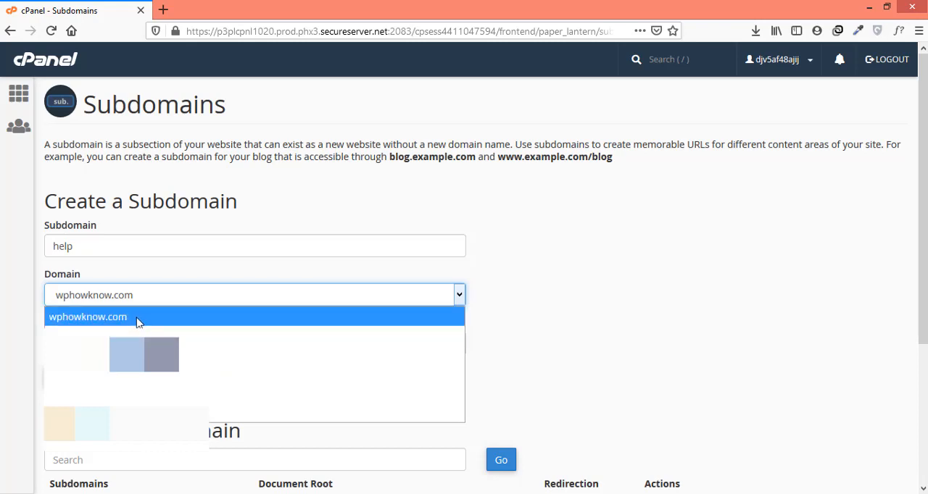
pyautogui.click(87, 316)
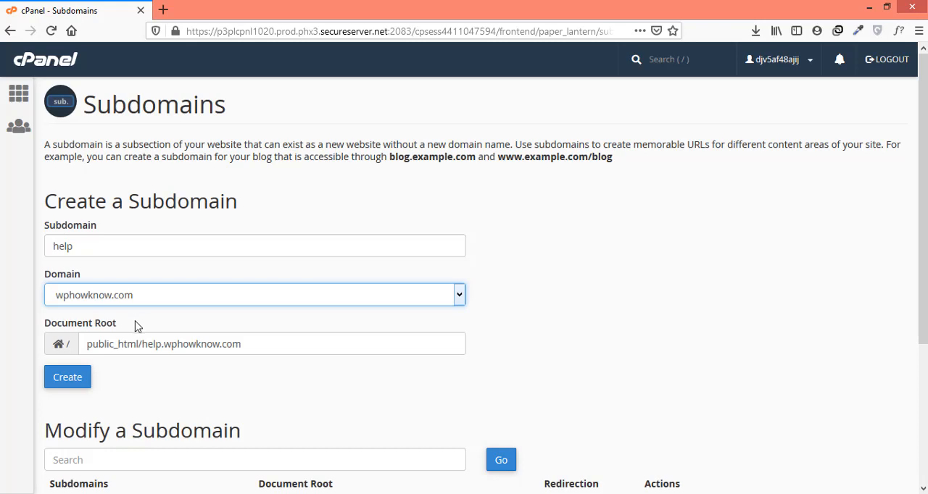
pyautogui.doubleClick(193, 343)
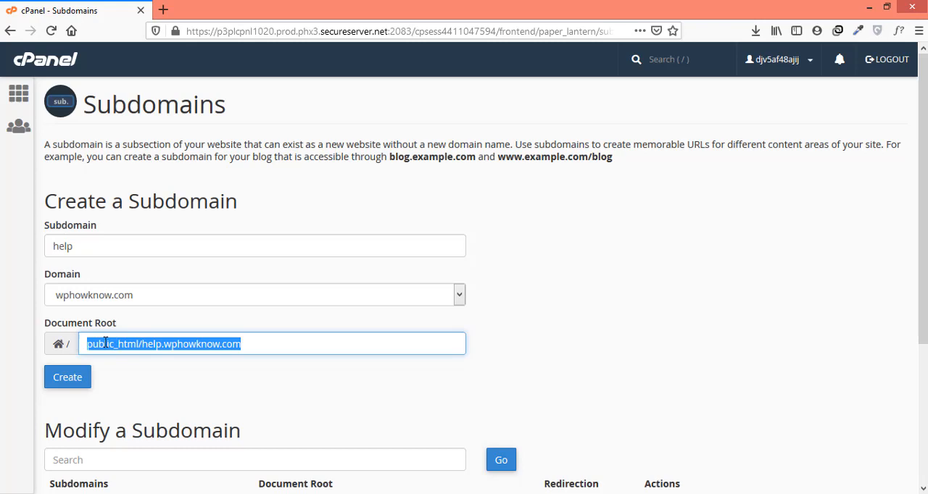
pyautogui.moveTo(183, 347)
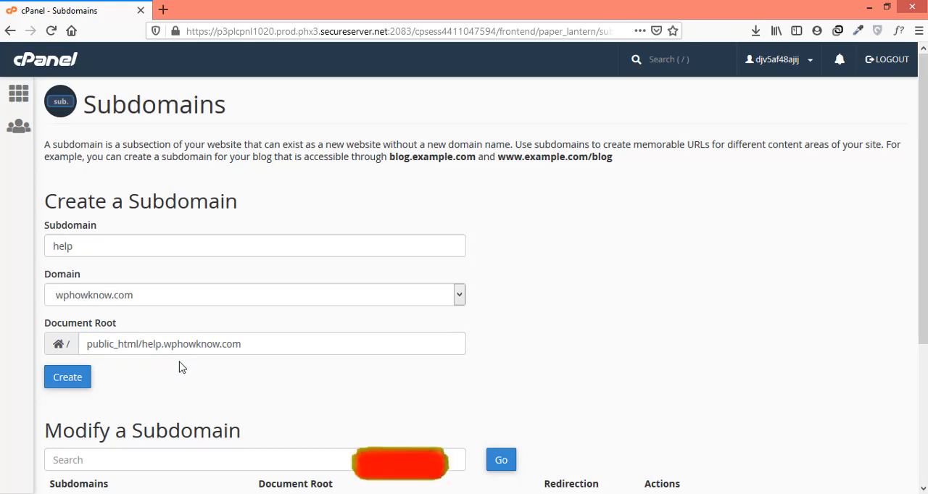
pyautogui.click(67, 377)
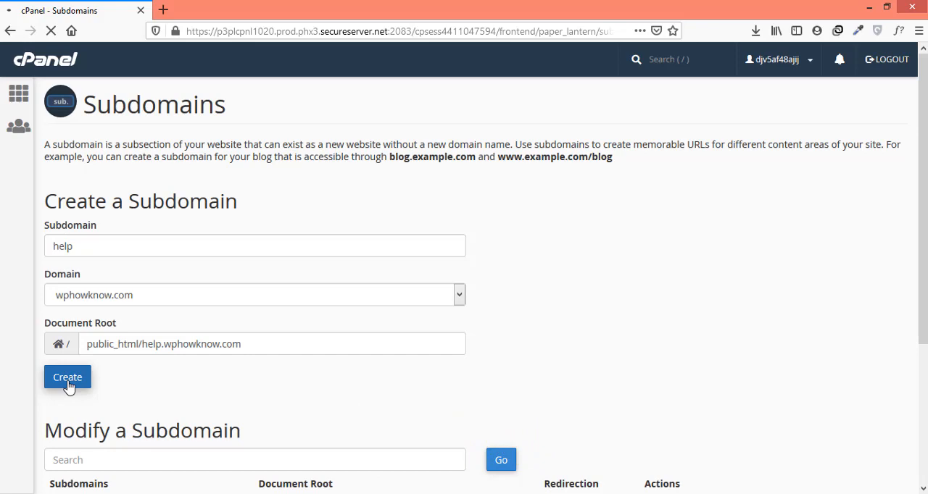
# Step: Create help.wphowknow.com and return to the Subdomains page after the success message
pyautogui.click(67, 377)
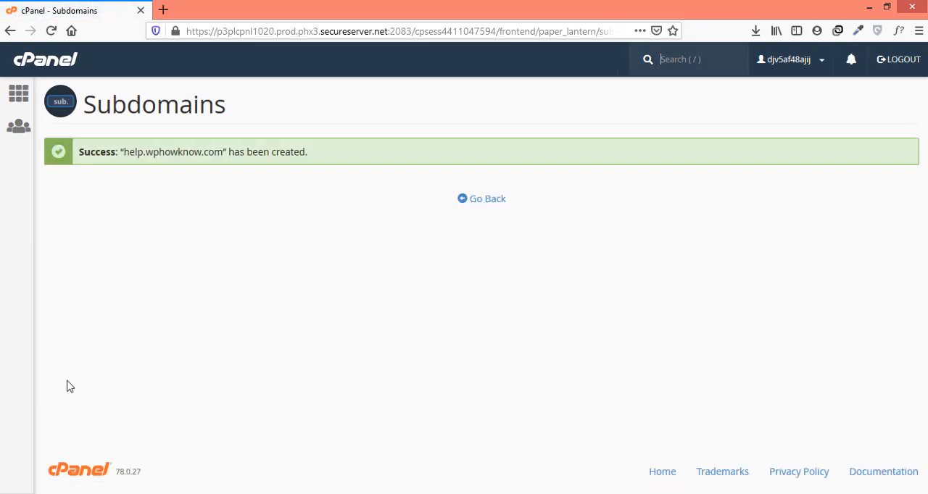
pyautogui.moveTo(81, 156)
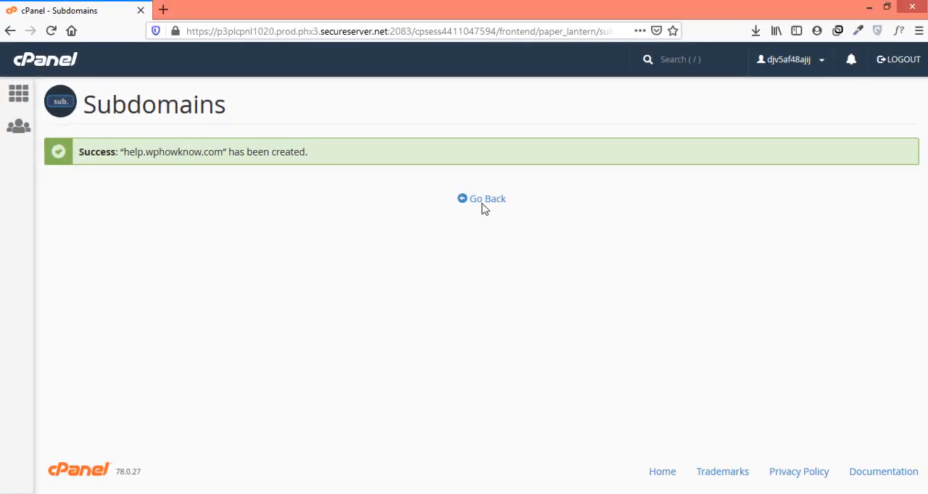
pyautogui.click(481, 198)
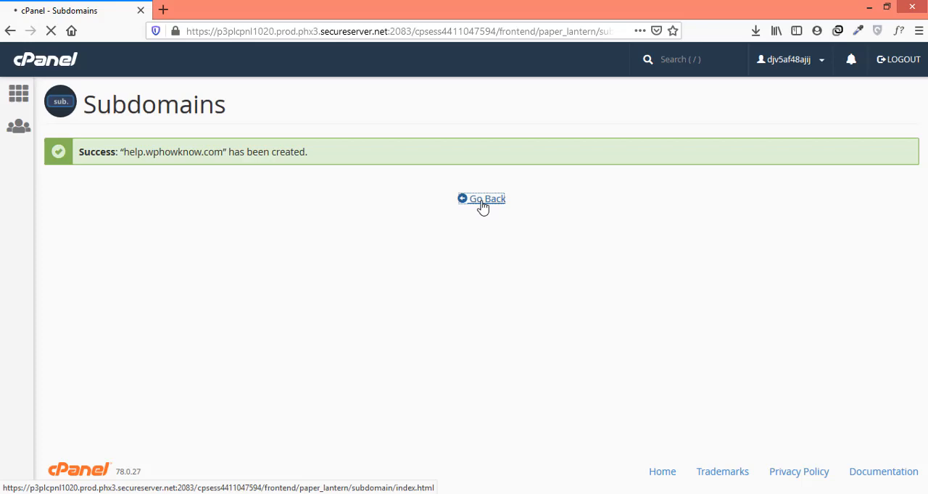
# Step: Open the /public_html/help.wphowknow.com document root in File Manager from the Modify a Subdomain table
pyautogui.click(487, 199)
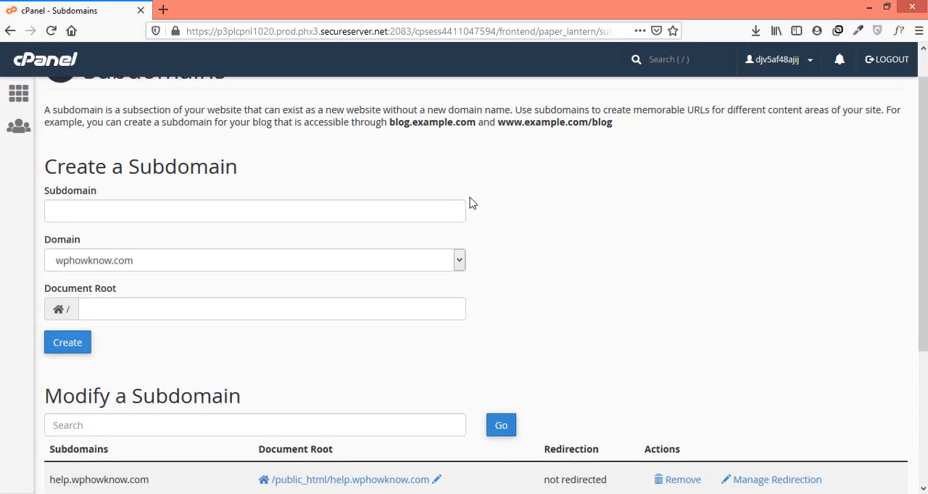
pyautogui.doubleClick(99, 478)
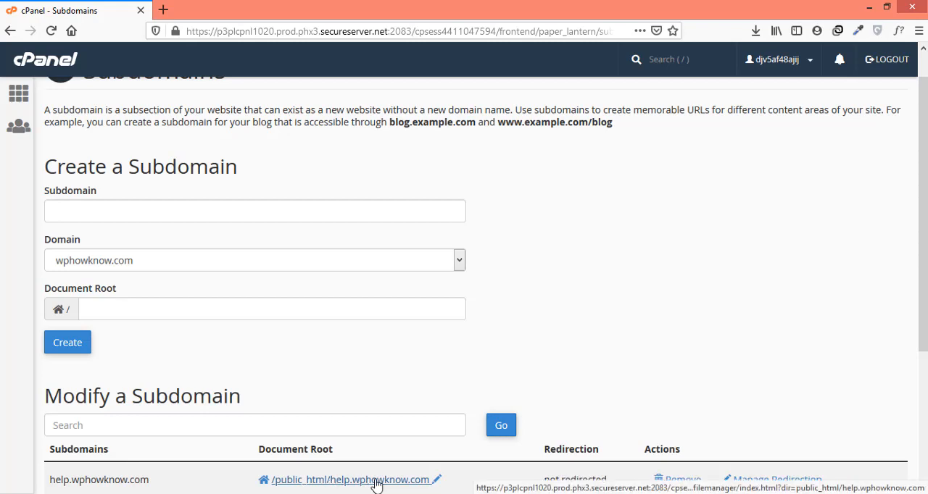
pyautogui.click(348, 480)
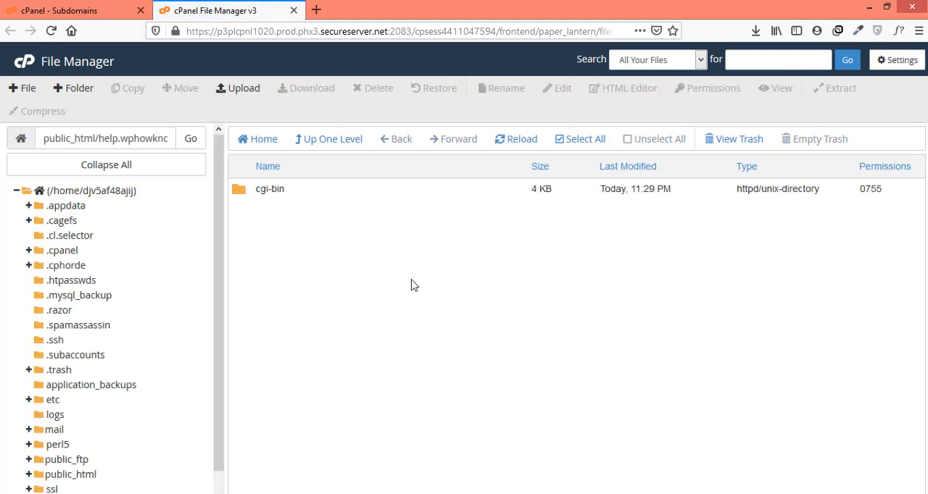
pyautogui.moveTo(411, 283)
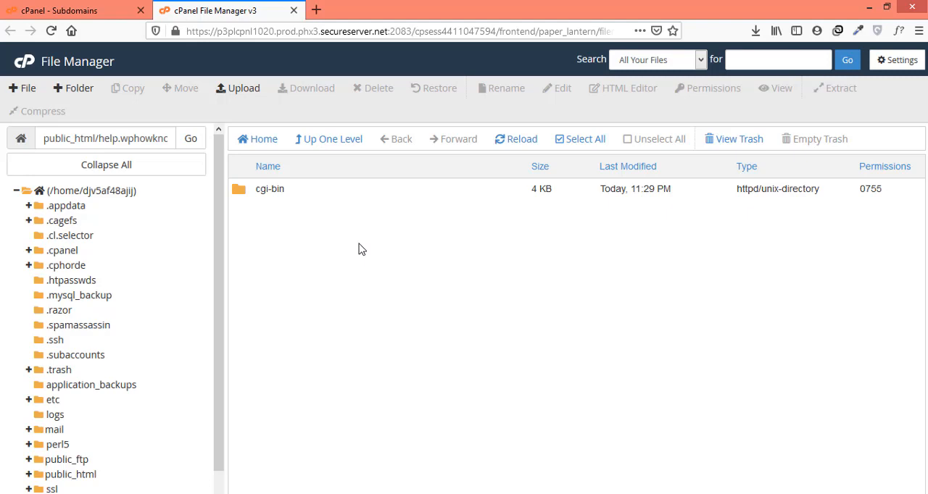
pyautogui.moveTo(353, 252)
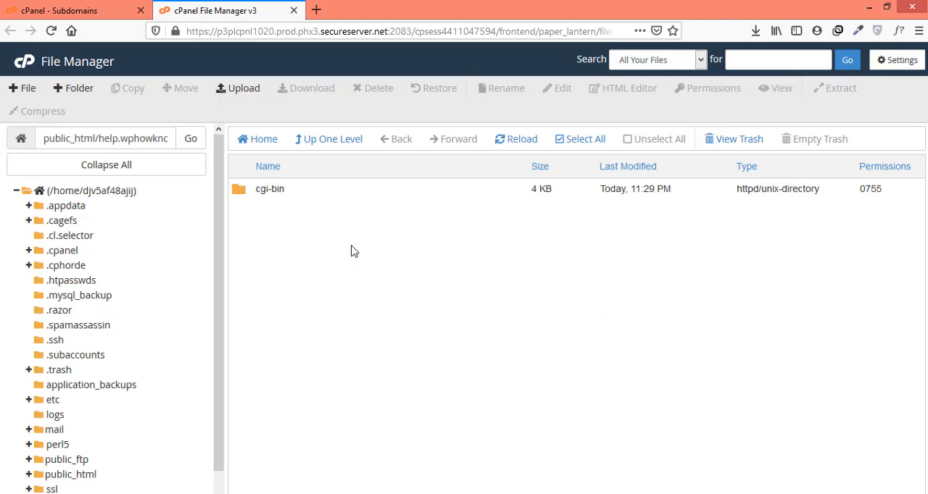
pyautogui.moveTo(356, 252)
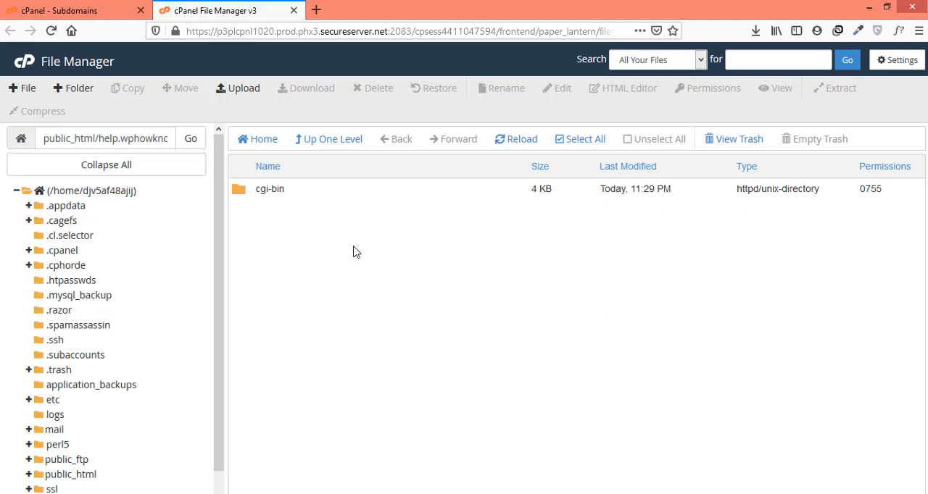